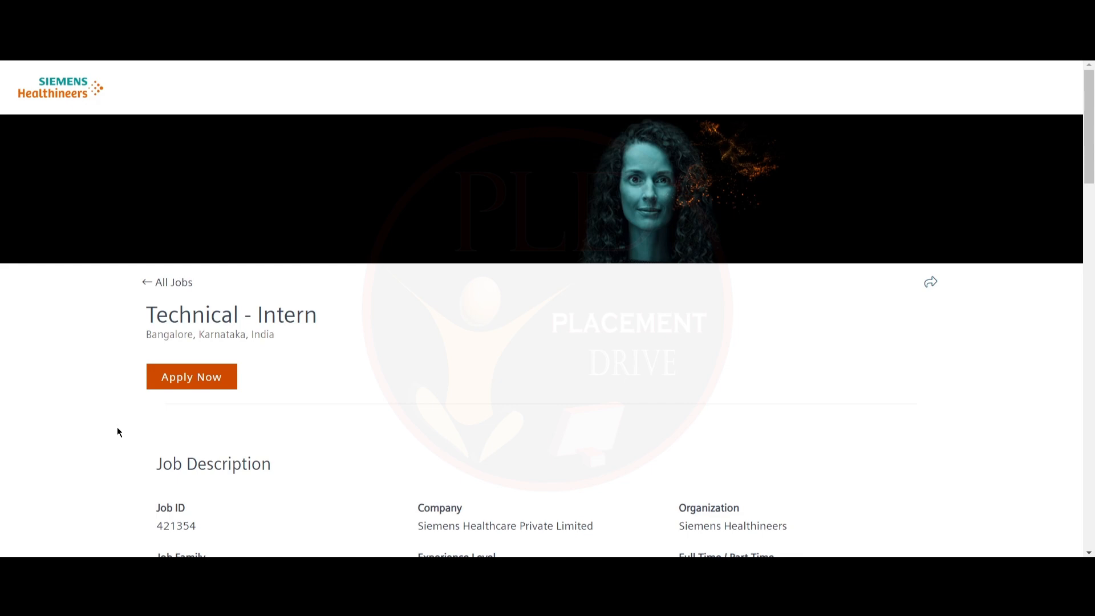
Scroll the Siemens Healthineers Technical - Intern posting down to its duties and desired qualifications.
{"action": "scroll", "scroll_direction": "down", "scroll_amount": 3}
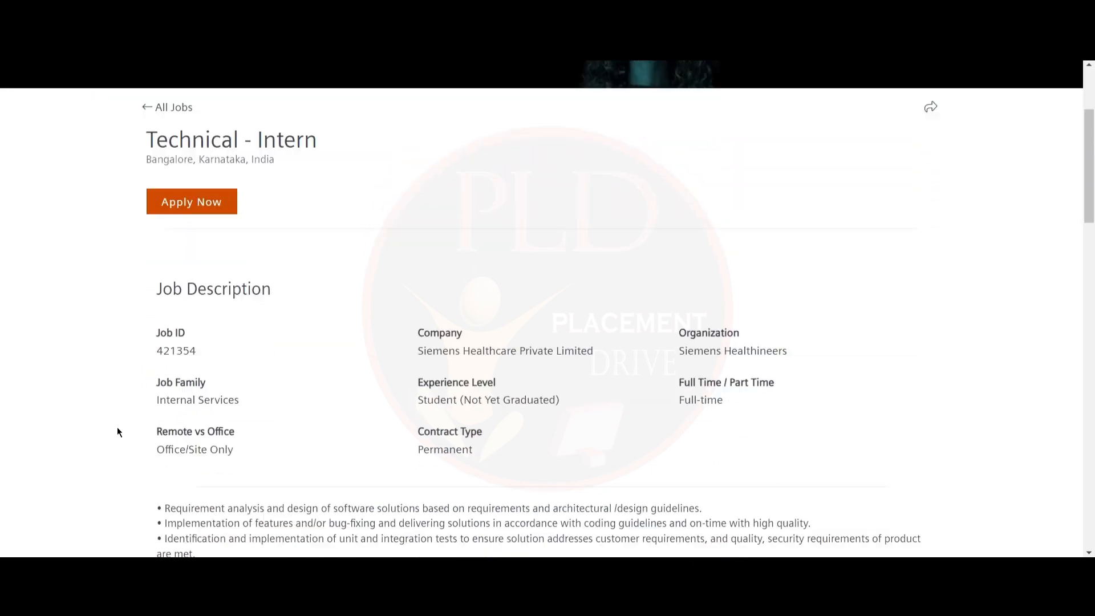
{"action": "scroll", "scroll_direction": "down", "scroll_amount": 3}
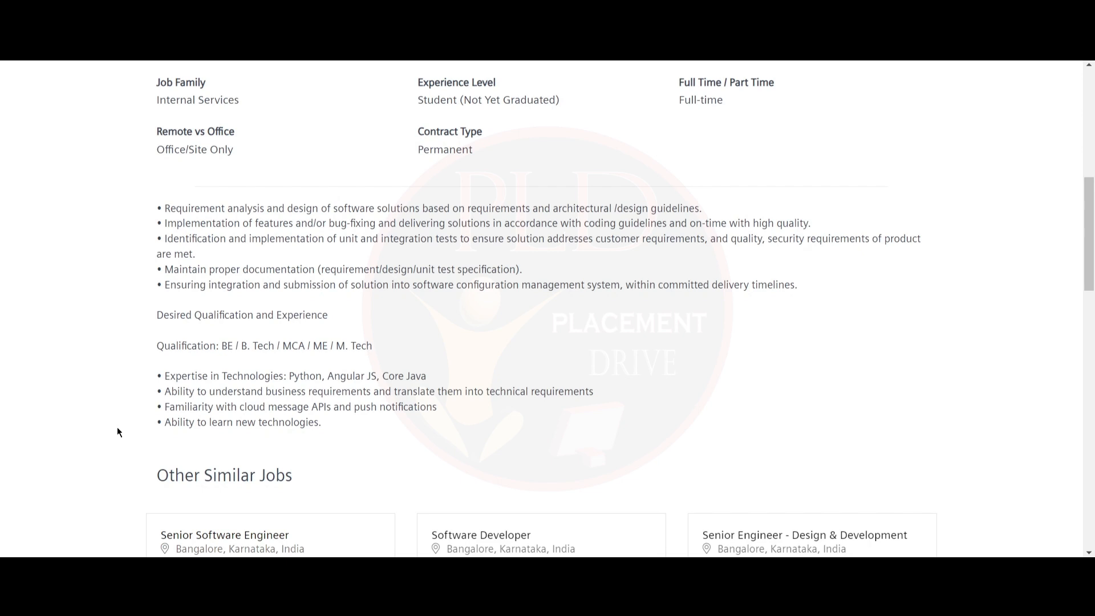
{"action": "mouse_move", "coordinate": [110, 432]}
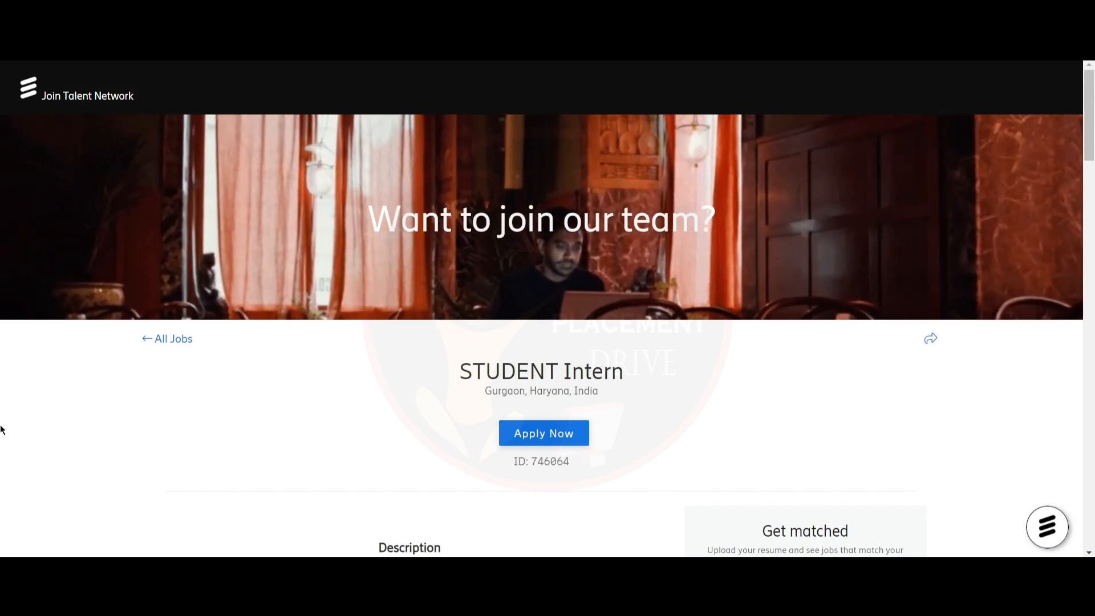
Scroll through the Ericsson STUDENT Intern posting for Gurgaon (ID 746064).
{"action": "scroll", "scroll_direction": "down", "scroll_amount": 3}
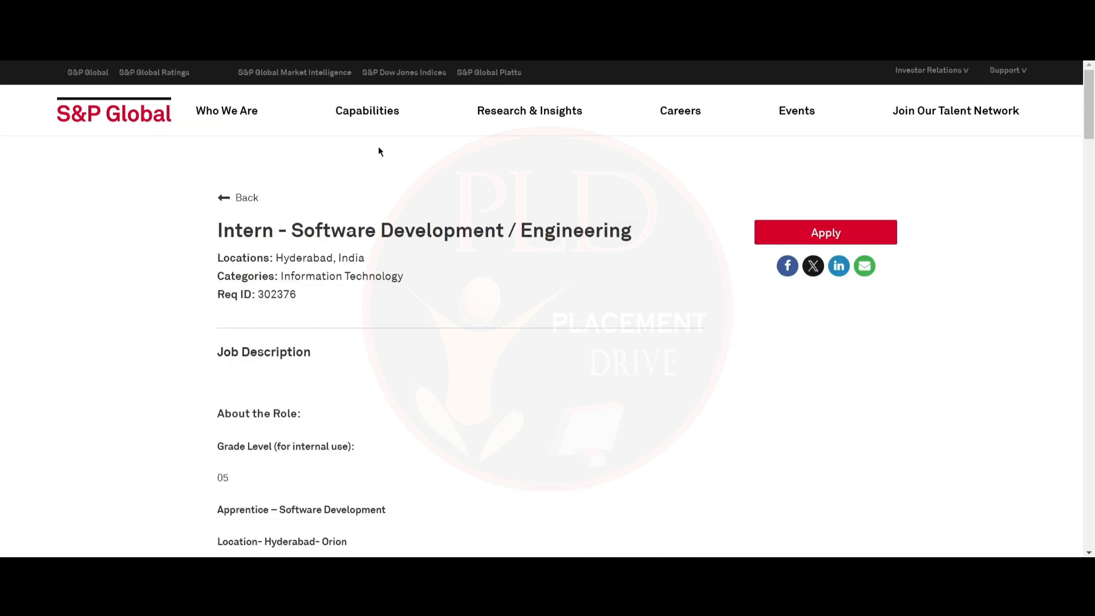
{"action": "mouse_move", "coordinate": [2, 384]}
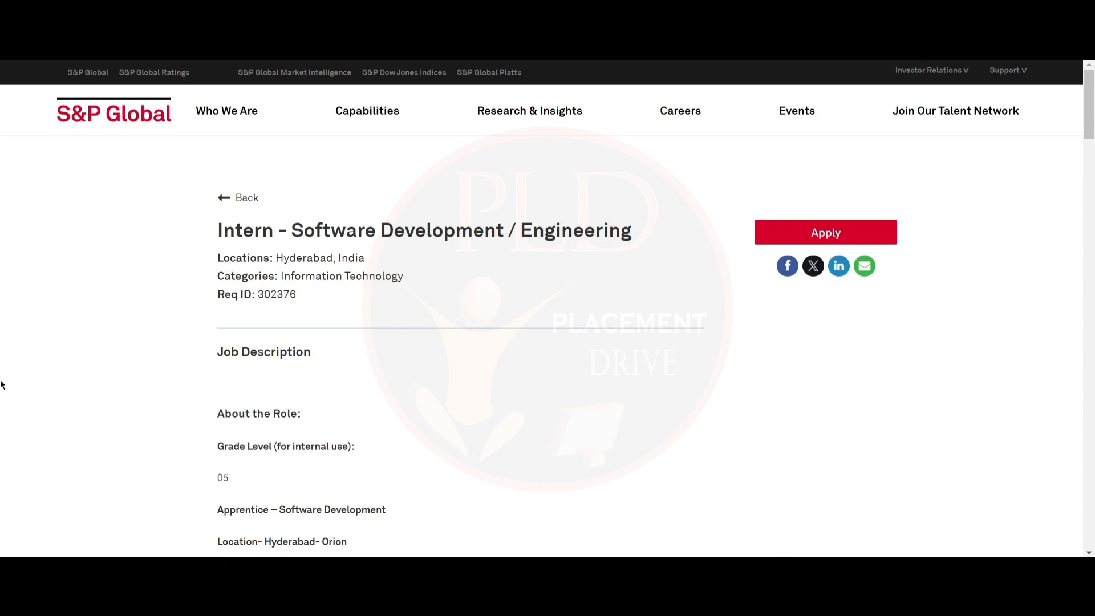
Scroll the S&P Global Hyderabad software internship down to the Role Brief and Qualifications.
{"action": "scroll", "scroll_direction": "down", "scroll_amount": 3}
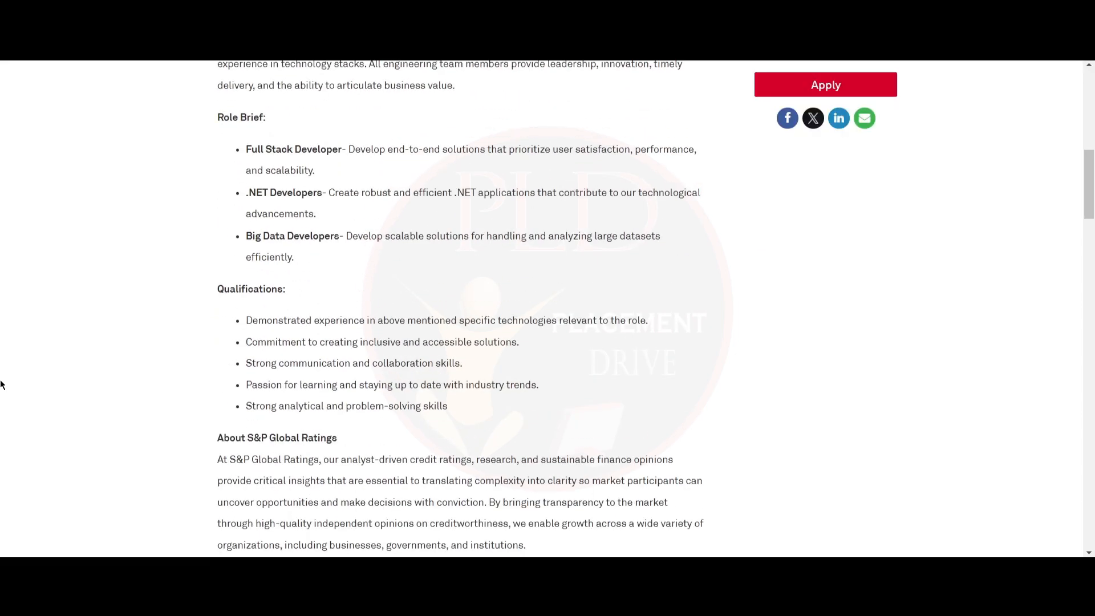
{"action": "scroll", "scroll_direction": "down", "scroll_amount": 3}
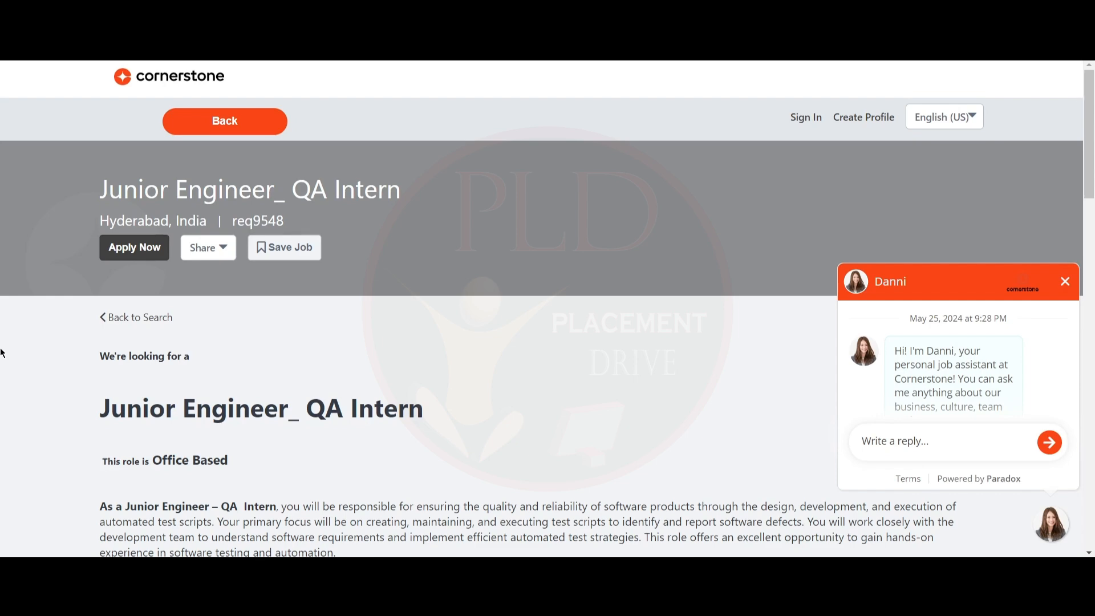
Scroll the Cornerstone Junior Engineer QA Intern posting past Responsibilities to Requirements and the freshers note.
{"action": "scroll", "scroll_direction": "down", "scroll_amount": 3}
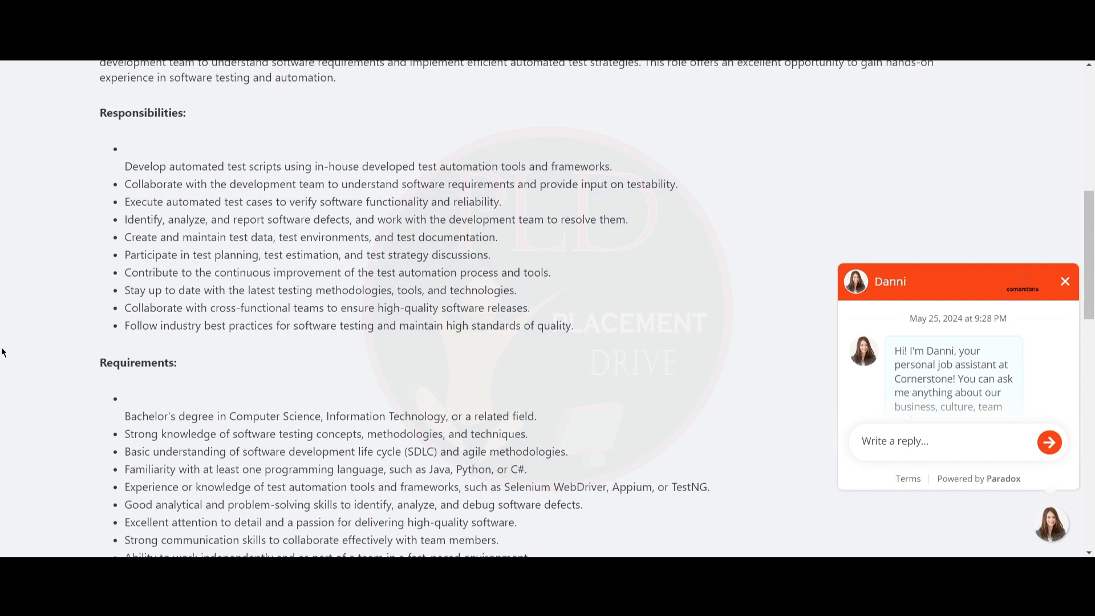
{"action": "mouse_move", "coordinate": [3, 351]}
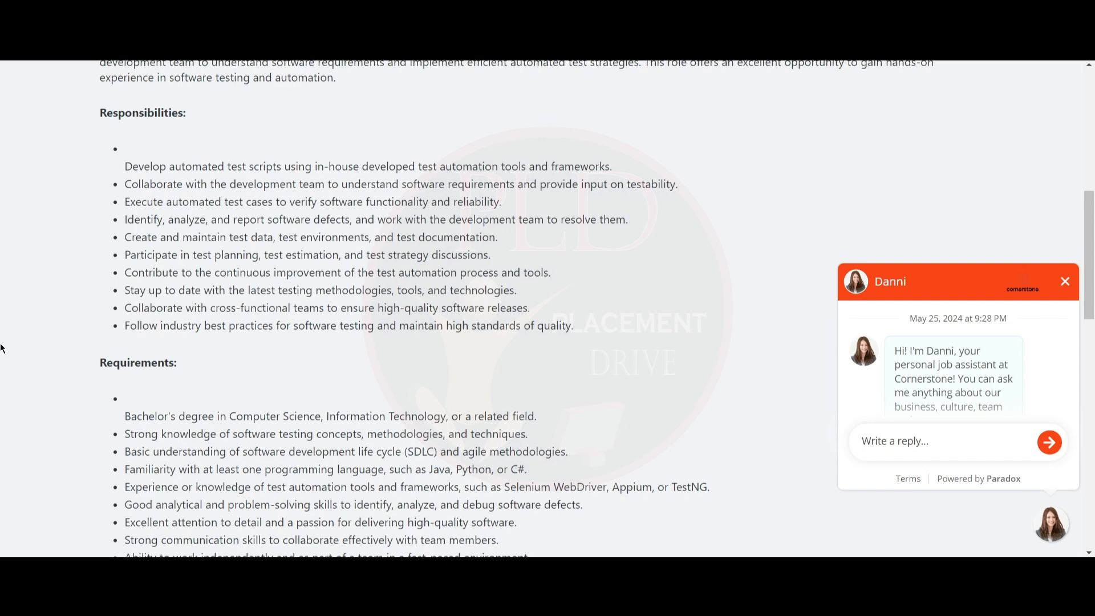
{"action": "mouse_move", "coordinate": [24, 332]}
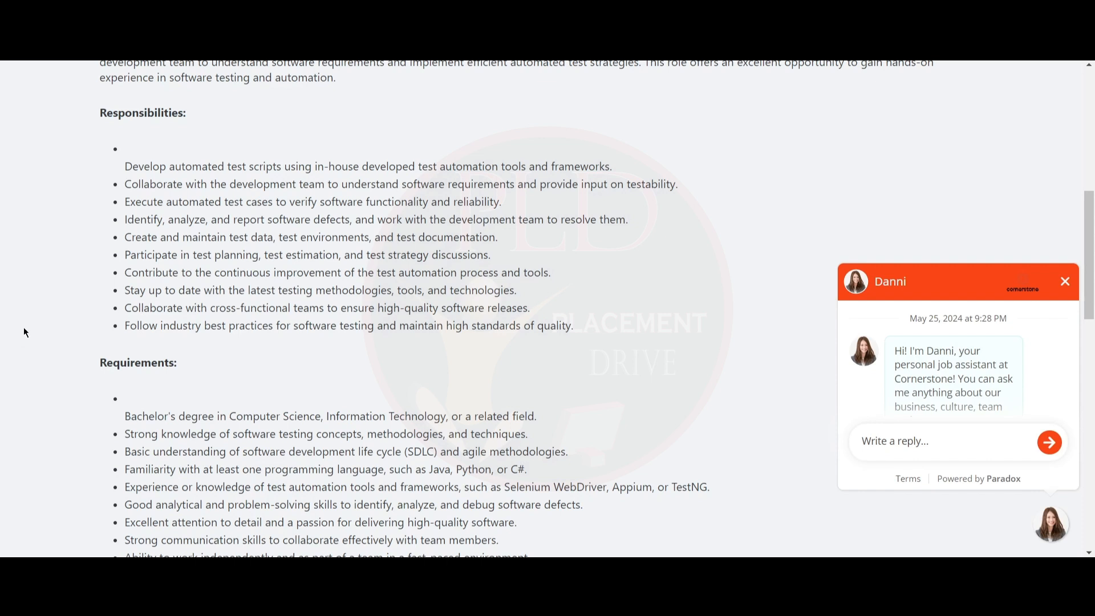
{"action": "scroll", "scroll_direction": "down", "scroll_amount": 3}
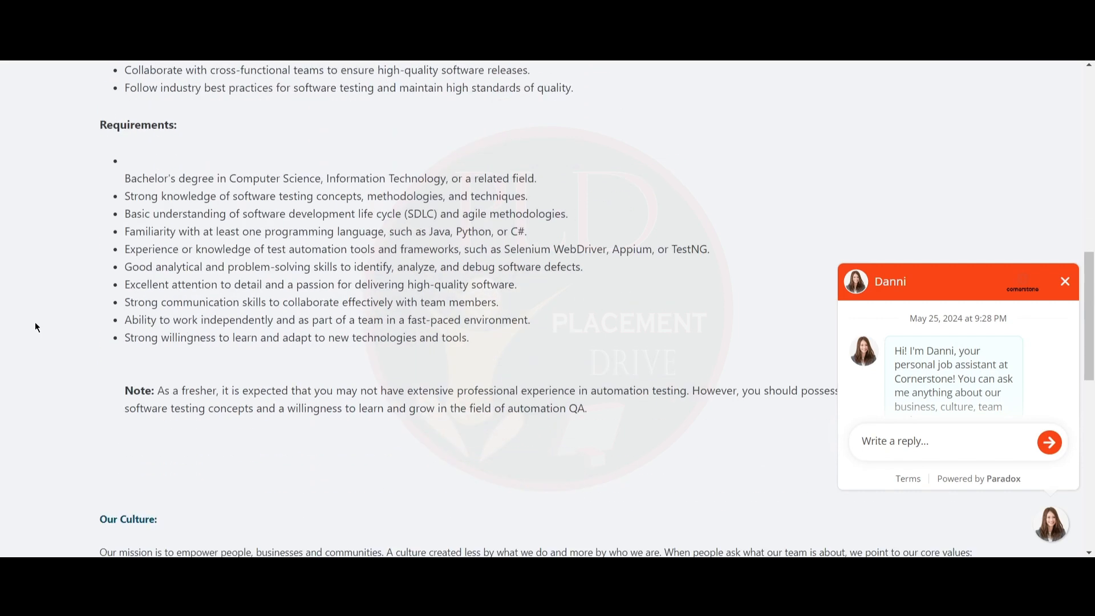
{"action": "mouse_move", "coordinate": [1064, 290]}
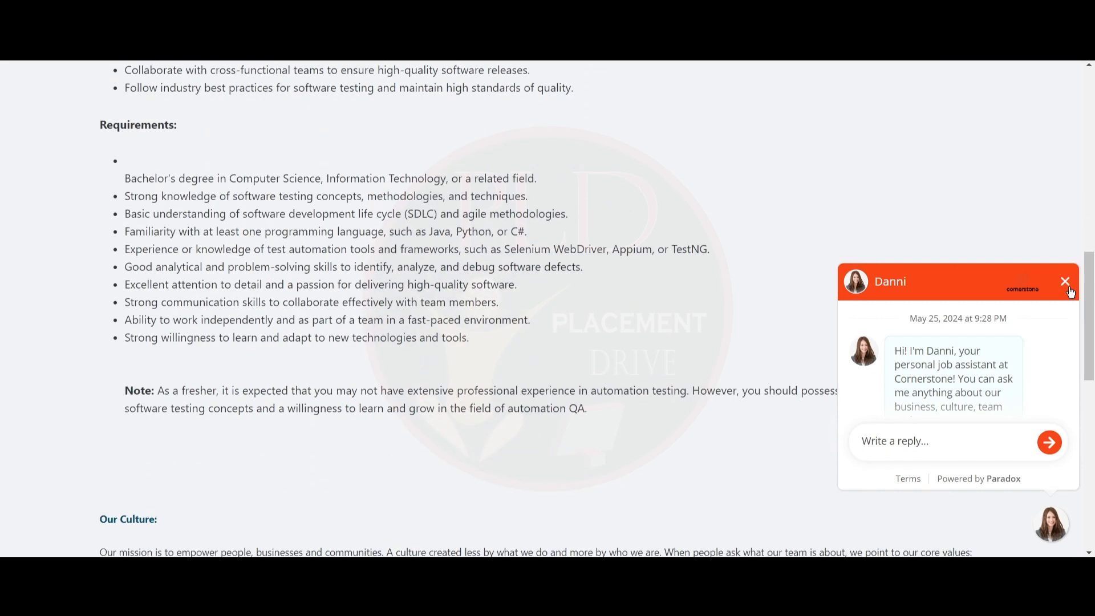
{"action": "left_click", "coordinate": [1065, 281]}
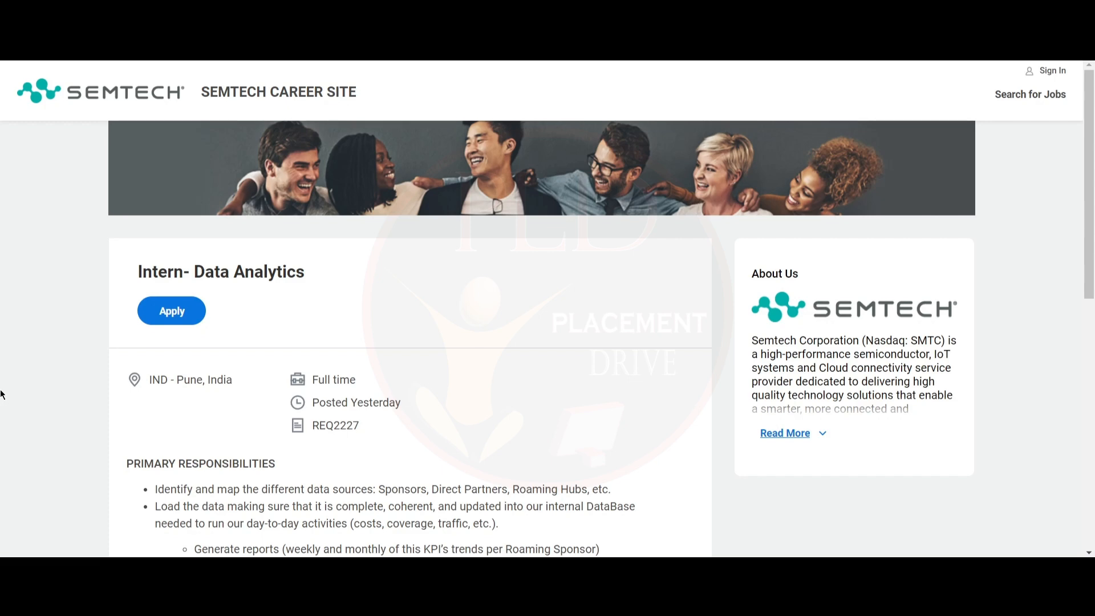
Scroll the Semtech Intern- Data Analytics posting to Primary Responsibilities and Qualifications.
{"action": "scroll", "scroll_direction": "down", "scroll_amount": 3}
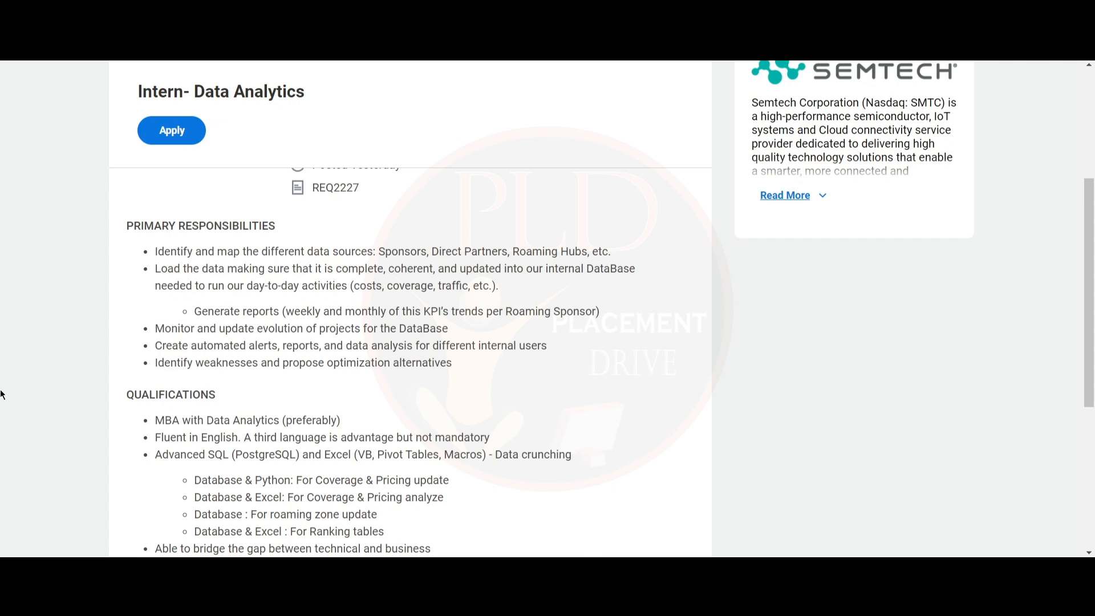
{"action": "mouse_move", "coordinate": [71, 386]}
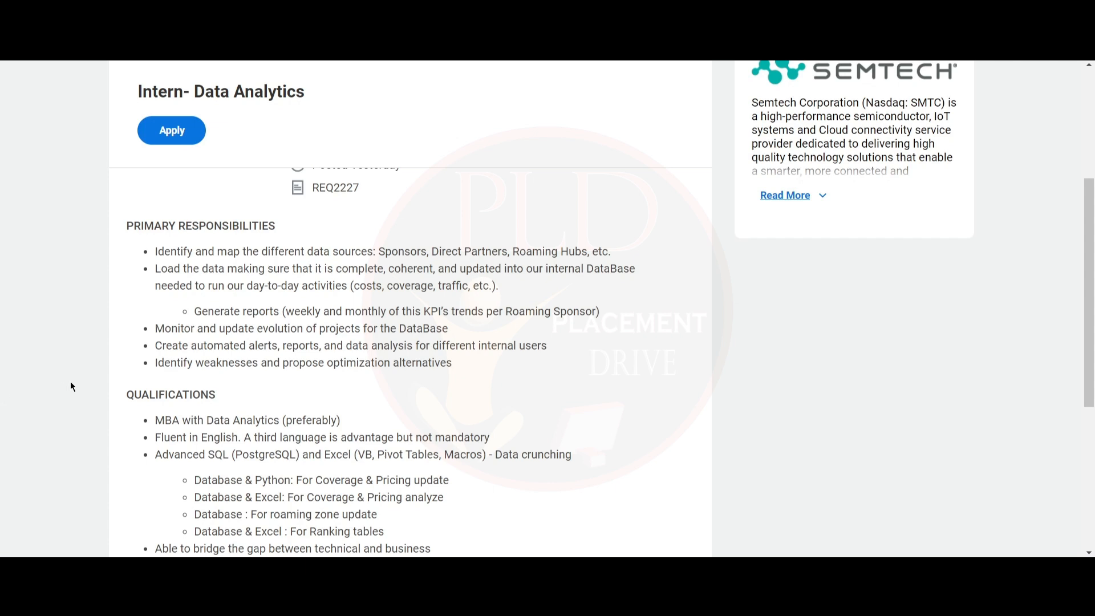
Scroll to the end of the Semtech qualifications, through communication skills and creativity.
{"action": "scroll", "scroll_direction": "down", "scroll_amount": 3}
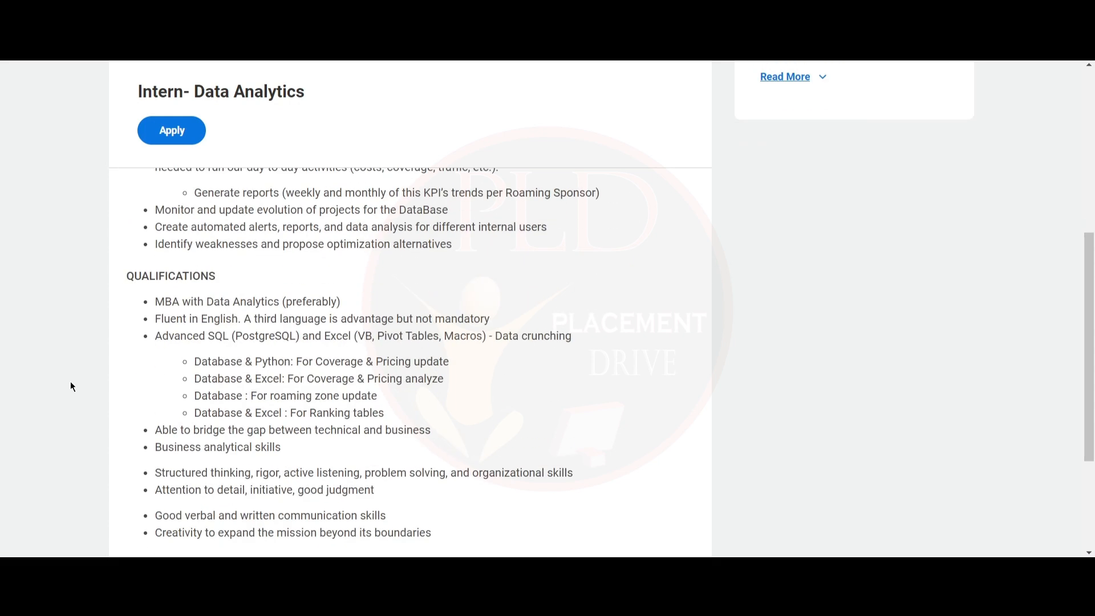
{"action": "scroll", "scroll_direction": "down", "scroll_amount": 3}
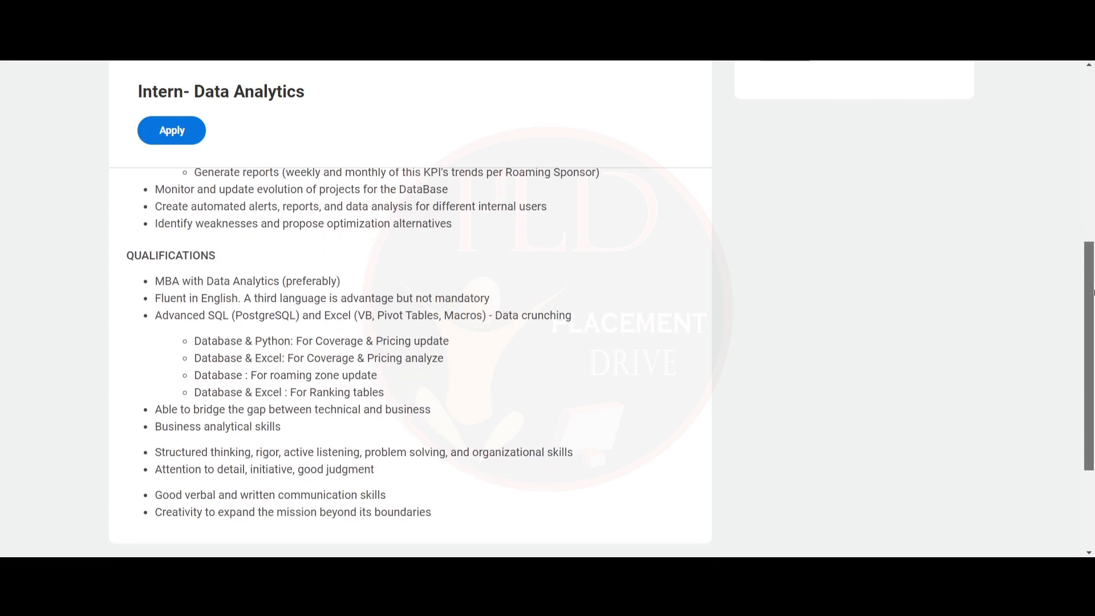
{"action": "scroll", "scroll_direction": "down", "scroll_amount": 3}
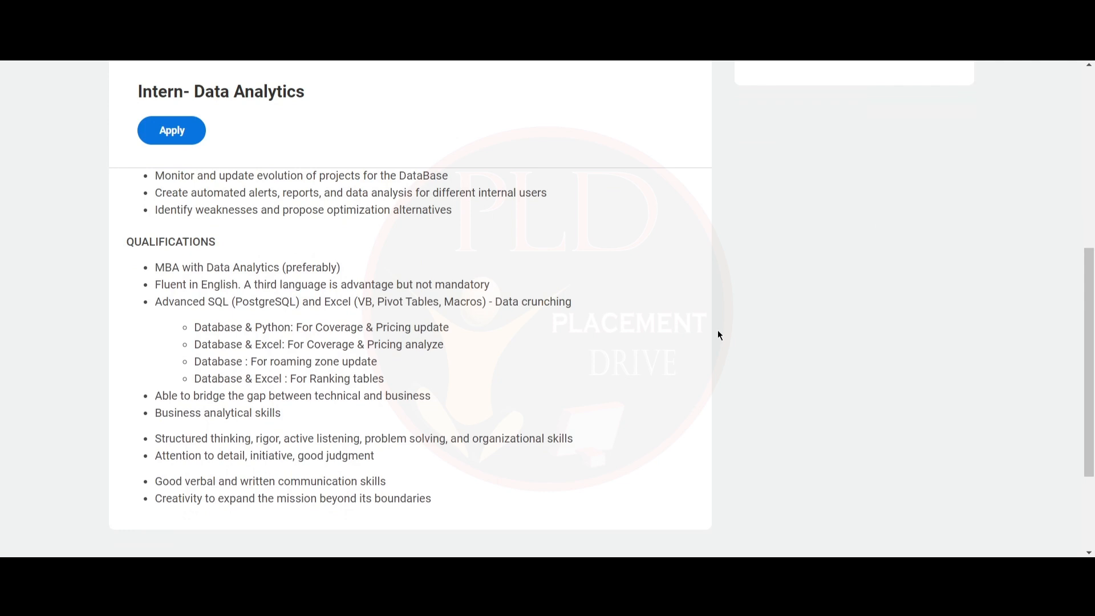